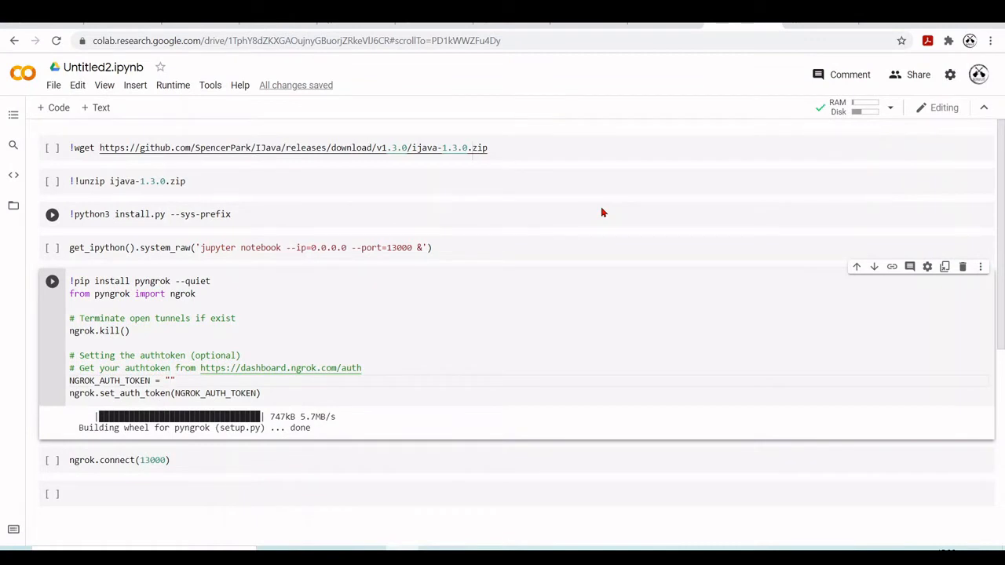
Switch to the GitHub IJava repository tab.
left_click(171, 381)
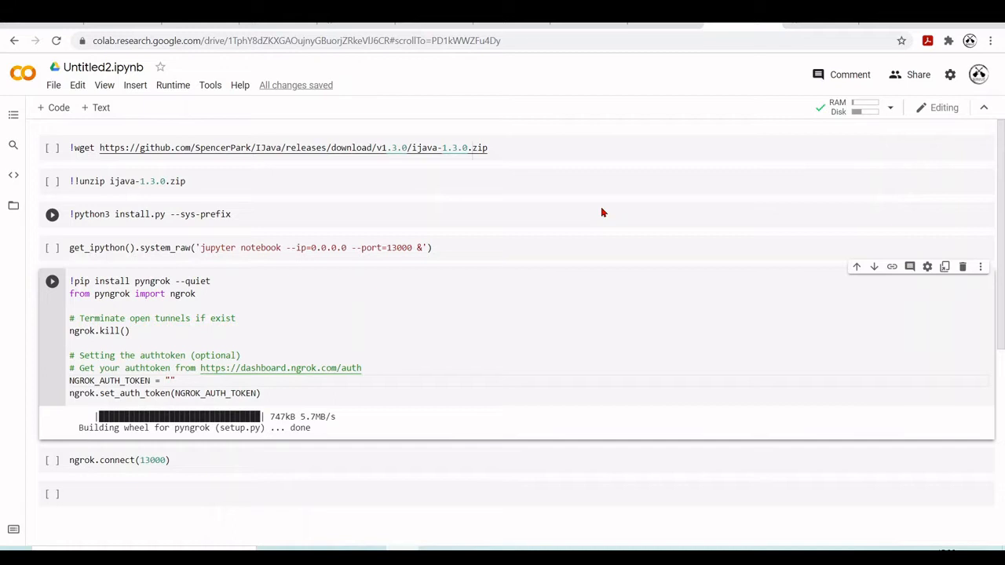
left_click(172, 381)
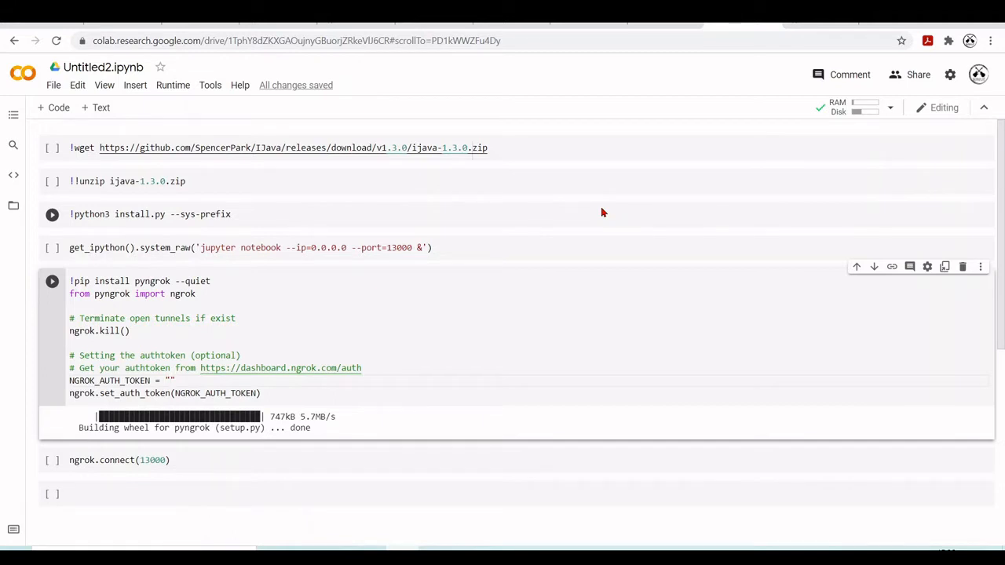
left_click(170, 381)
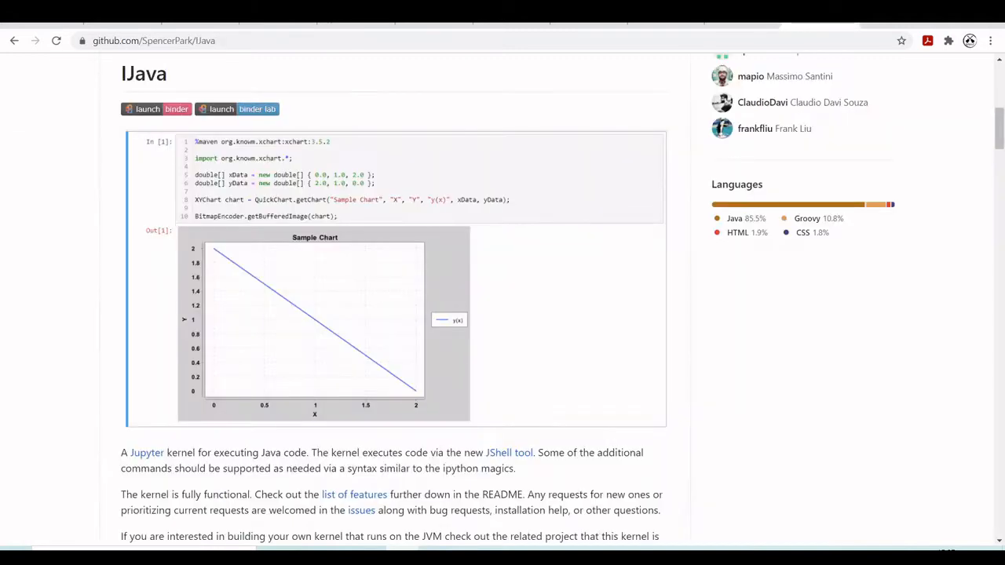
mouse_move(89, 194)
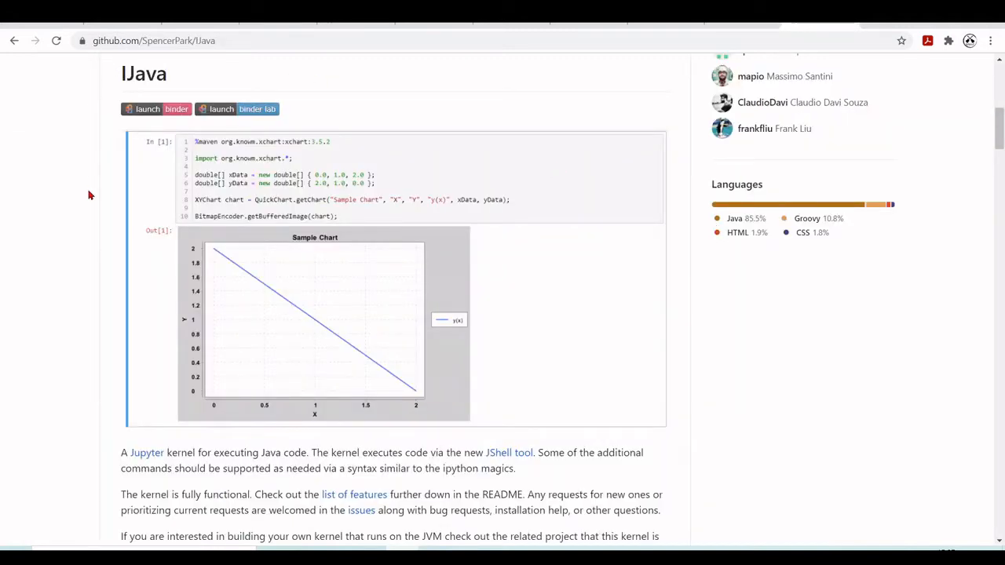
mouse_move(607, 297)
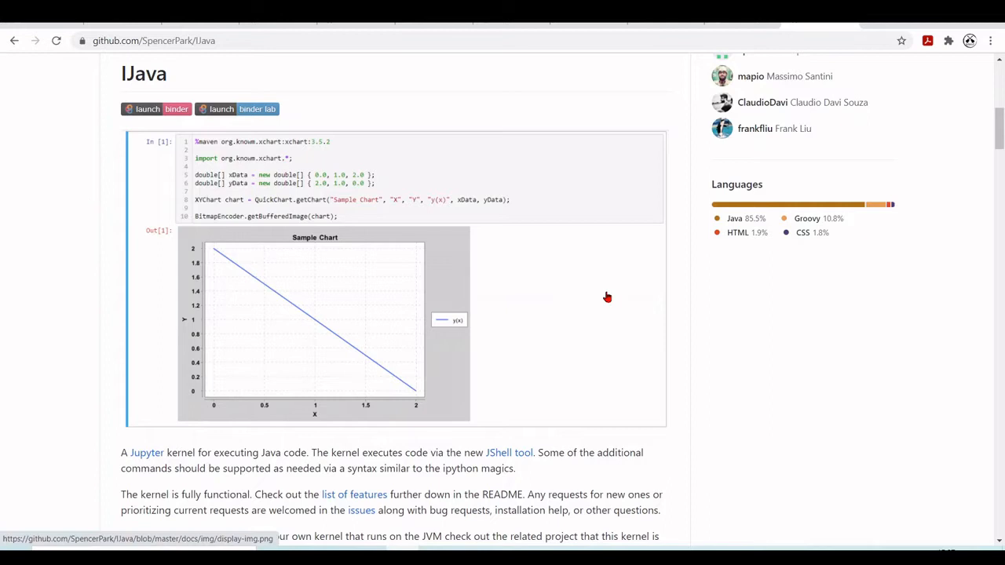
Scroll the README down to the Installing > Install pre-built binary instructions.
scroll("down", 3)
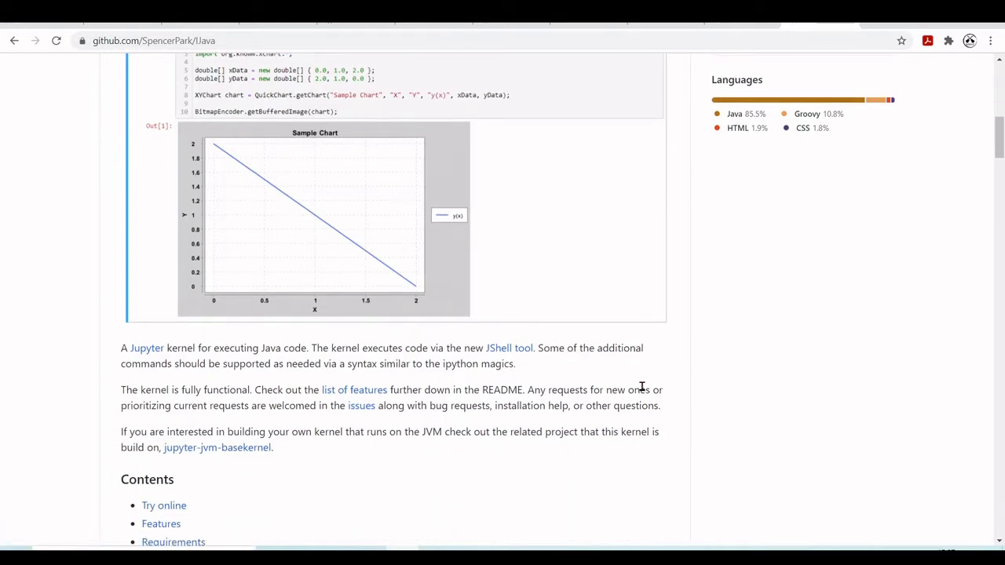
scroll("down", 3)
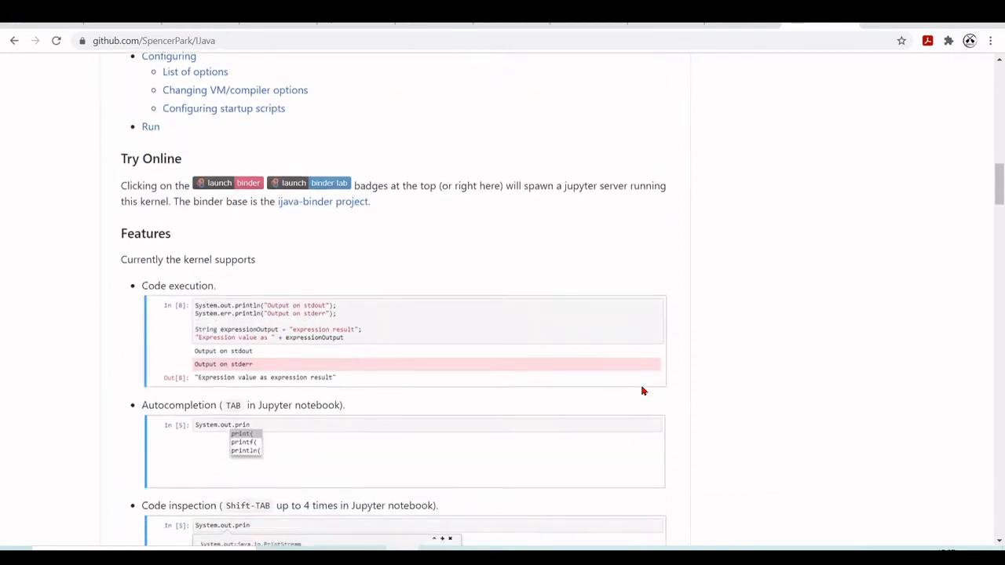
scroll("down", 3)
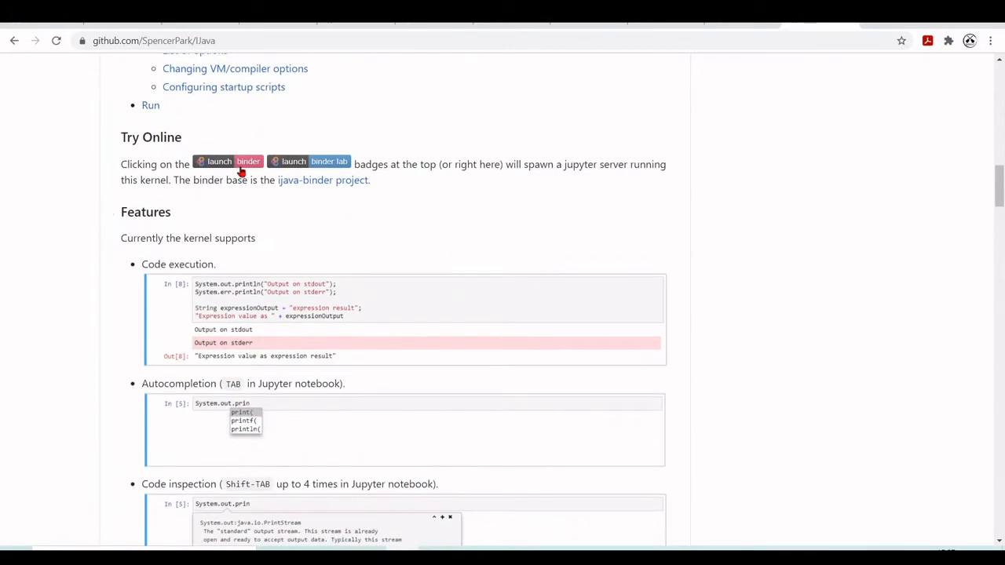
mouse_move(718, 332)
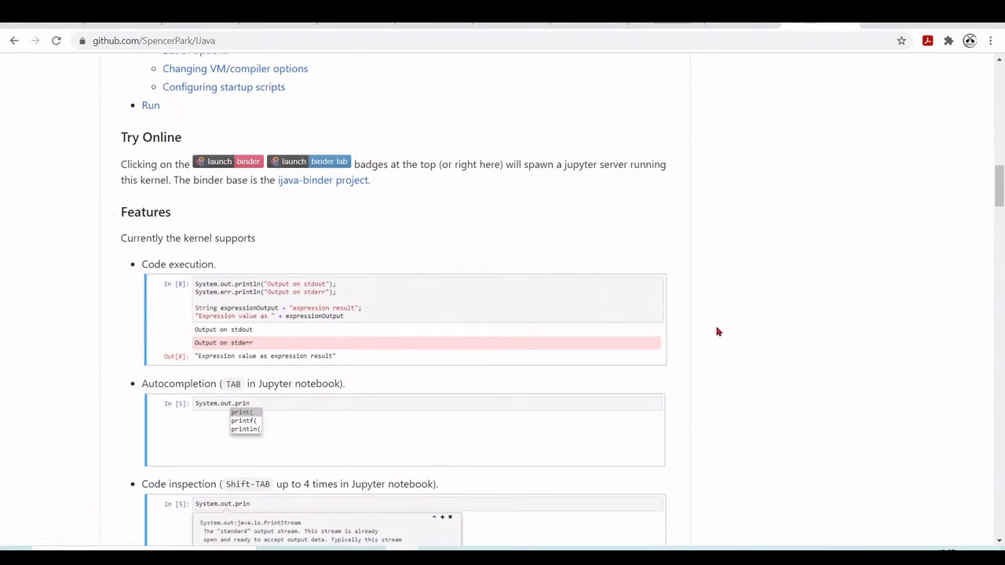
scroll("down", 3)
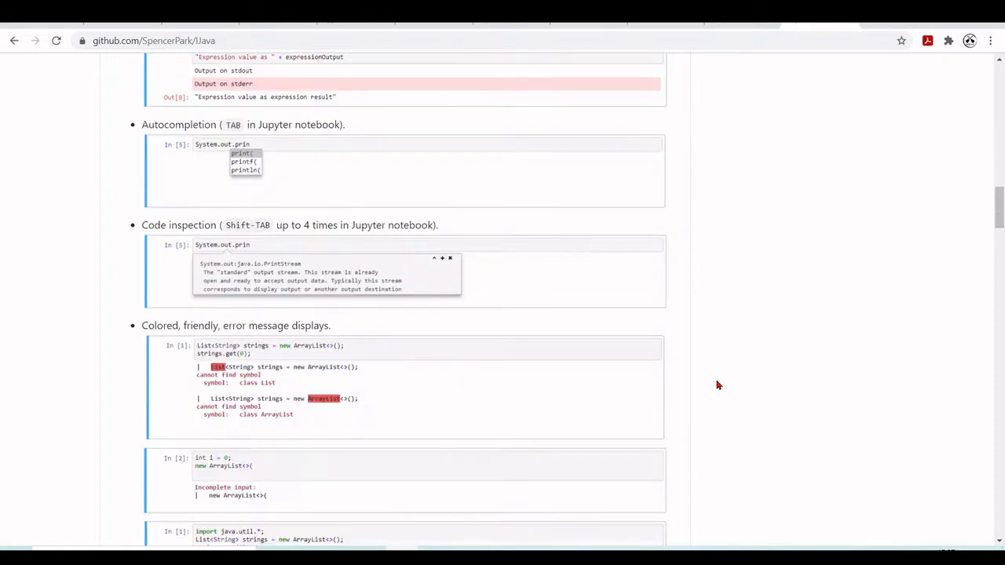
scroll("down", 3)
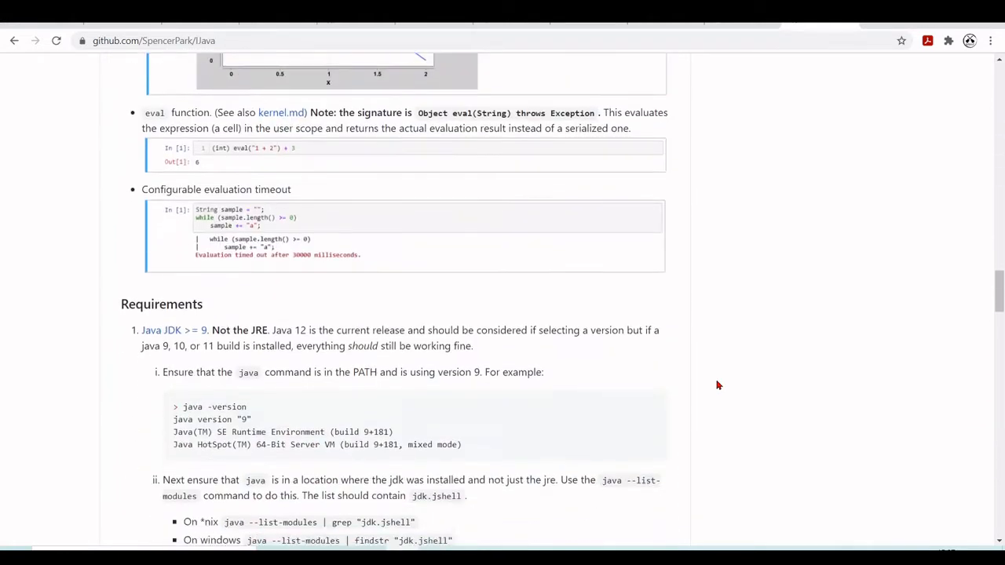
scroll("down", 3)
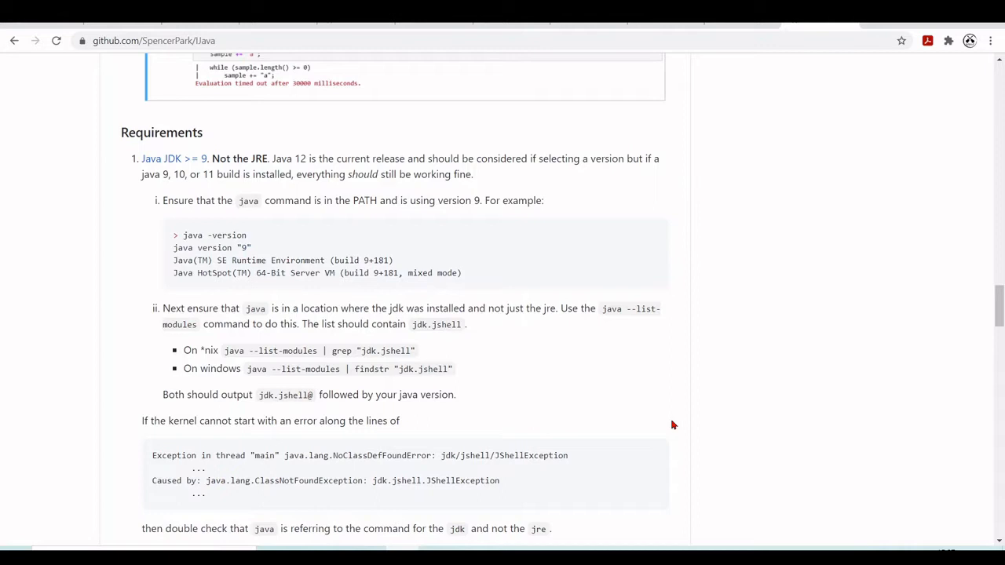
mouse_move(719, 367)
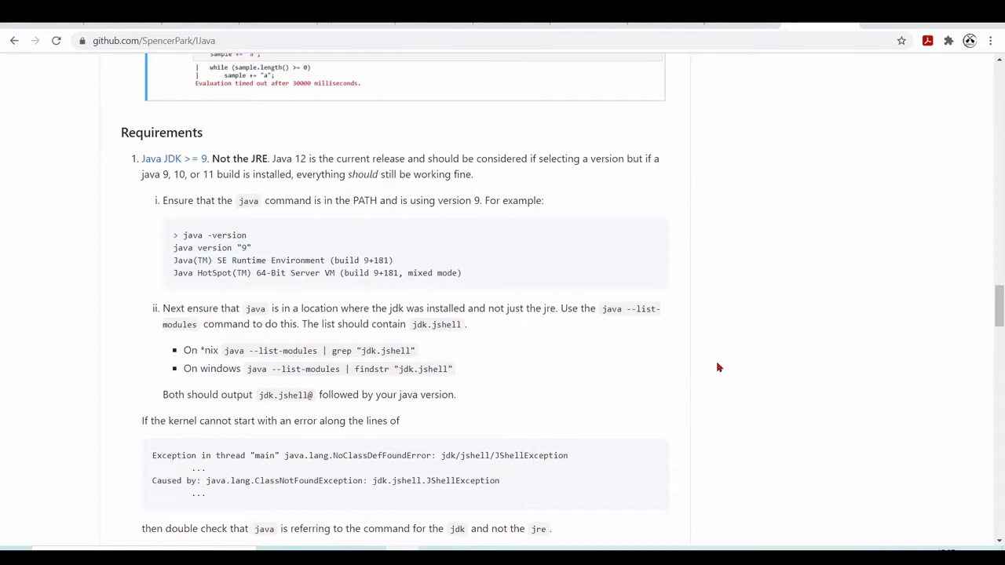
scroll("down", 3)
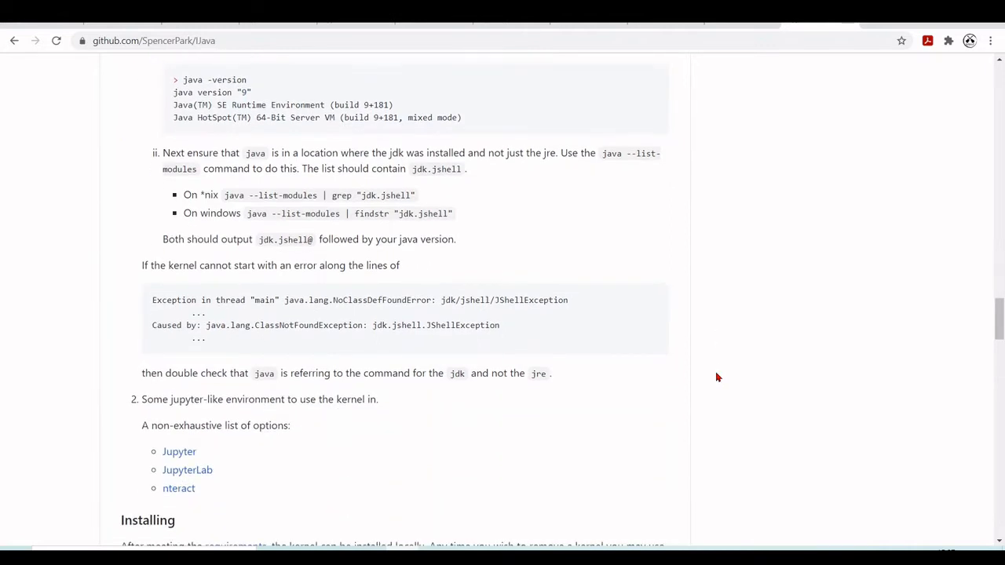
scroll("down", 3)
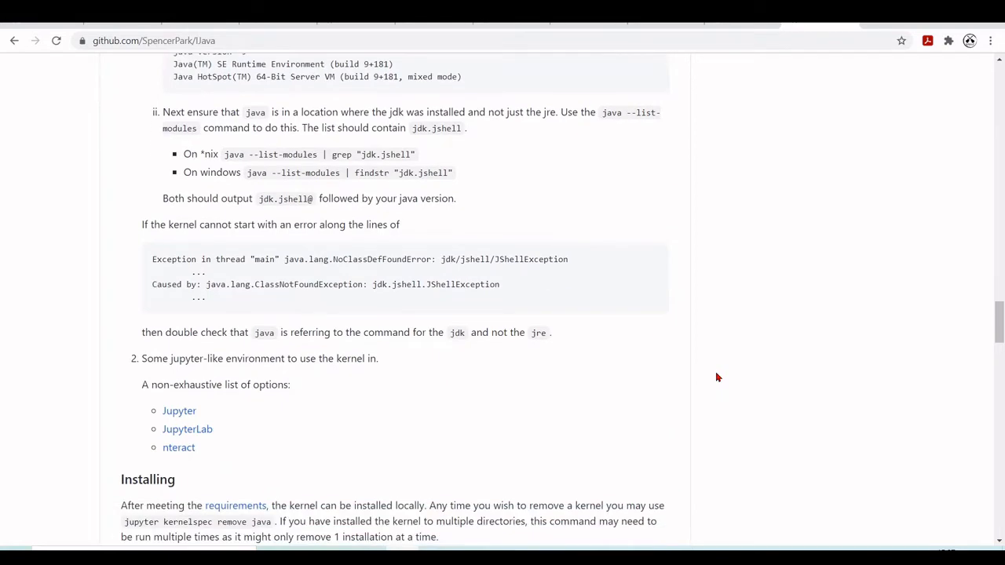
scroll("down", 3)
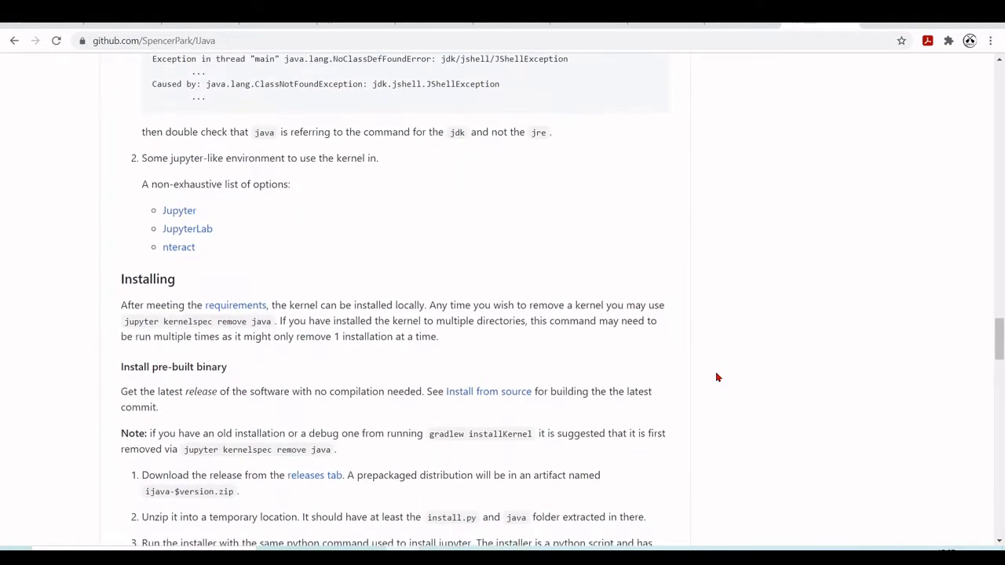
scroll("down", 3)
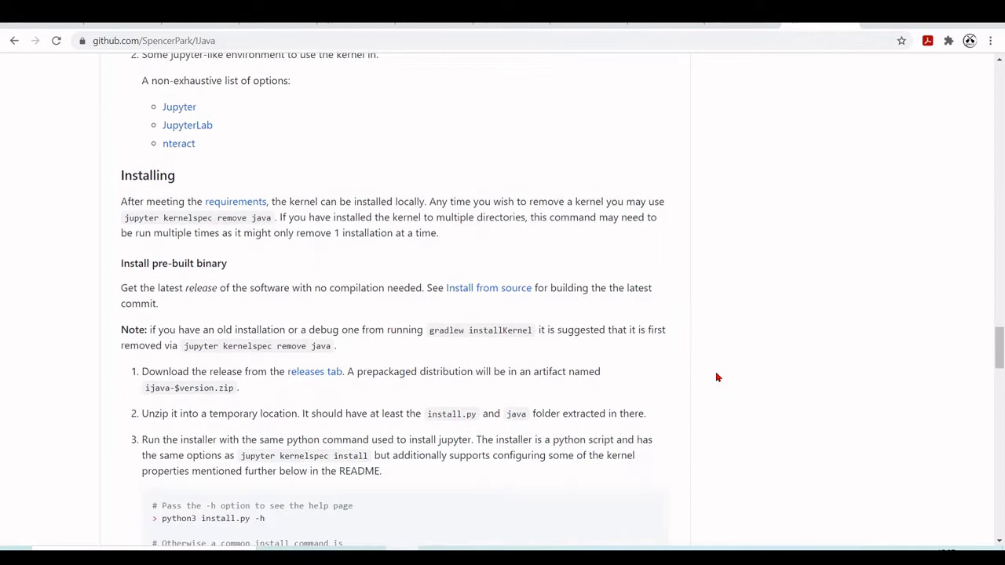
scroll("down", 3)
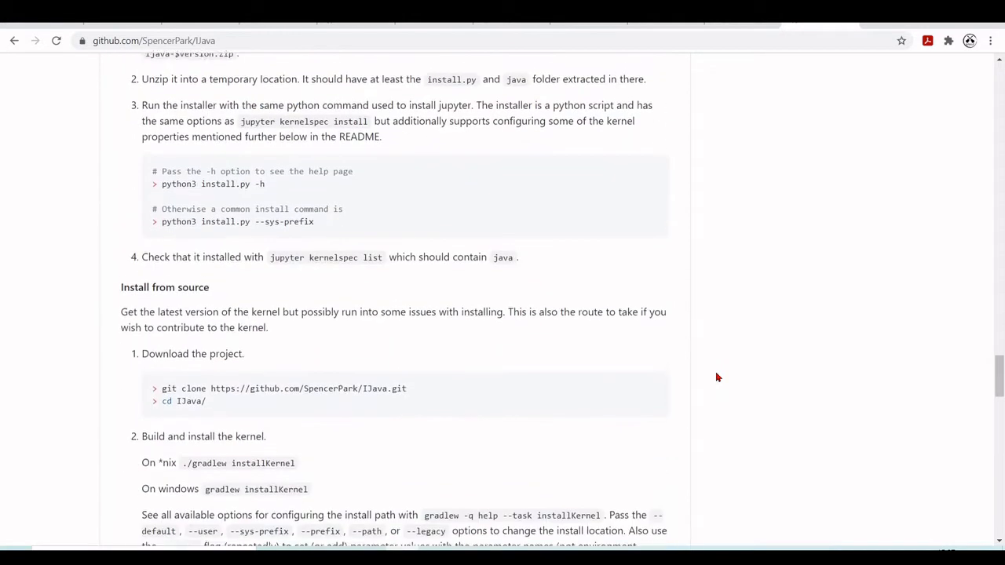
scroll("up", 3)
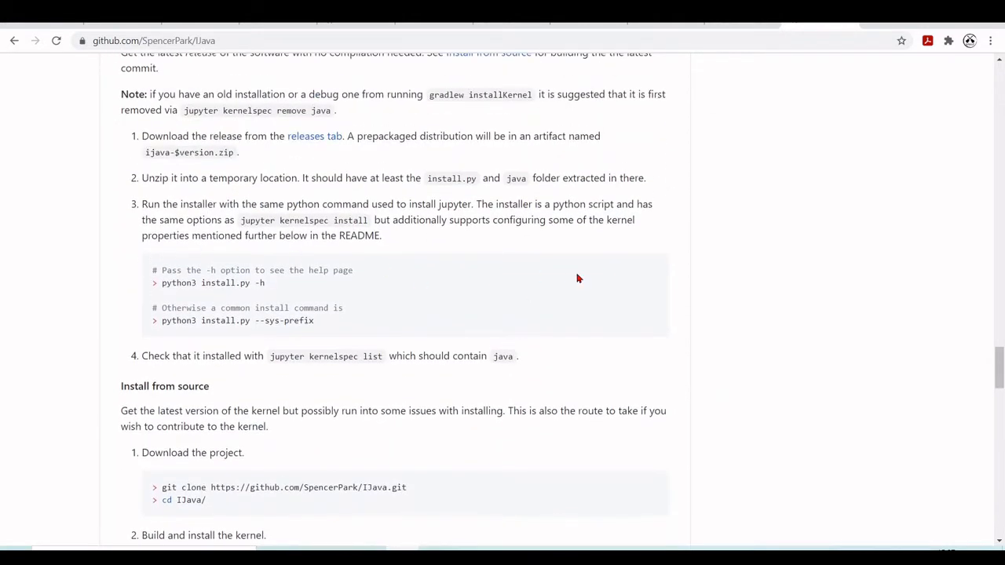
scroll("up", 3)
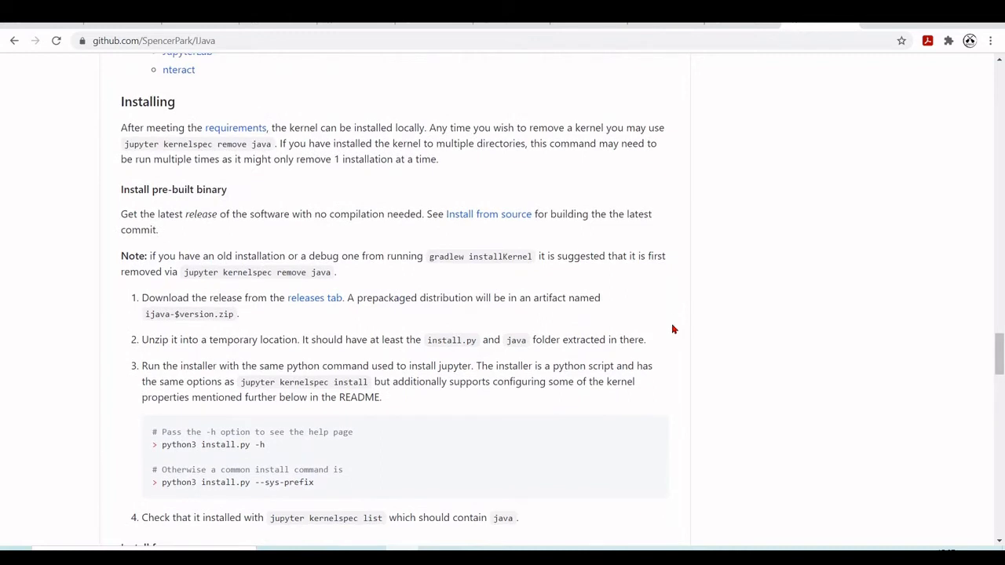
scroll("down", 3)
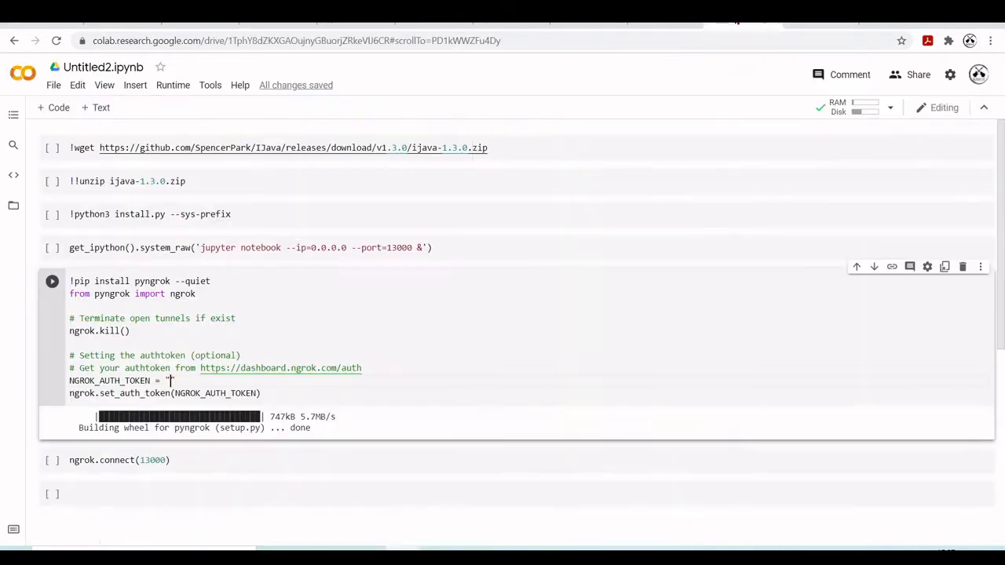
mouse_move(131, 116)
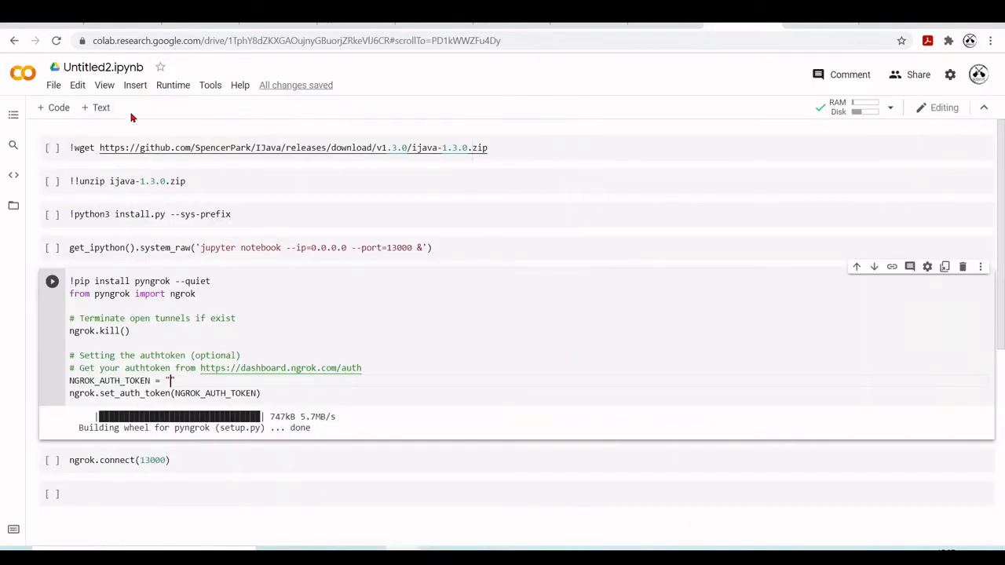
mouse_move(506, 163)
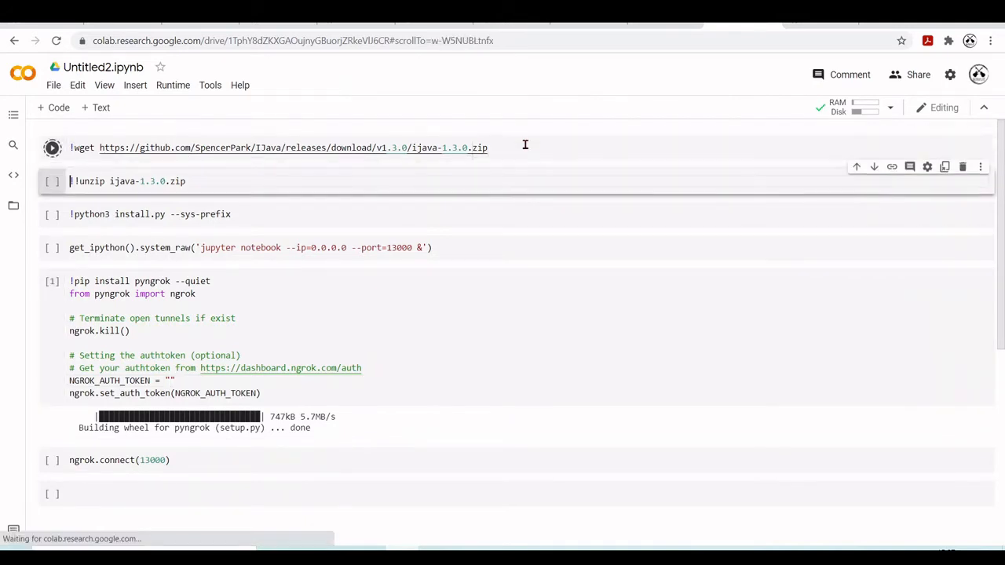
Run the unzip and IJava install cells, then follow the ngrok tunnel URL to Jupyter.
left_click(52, 148)
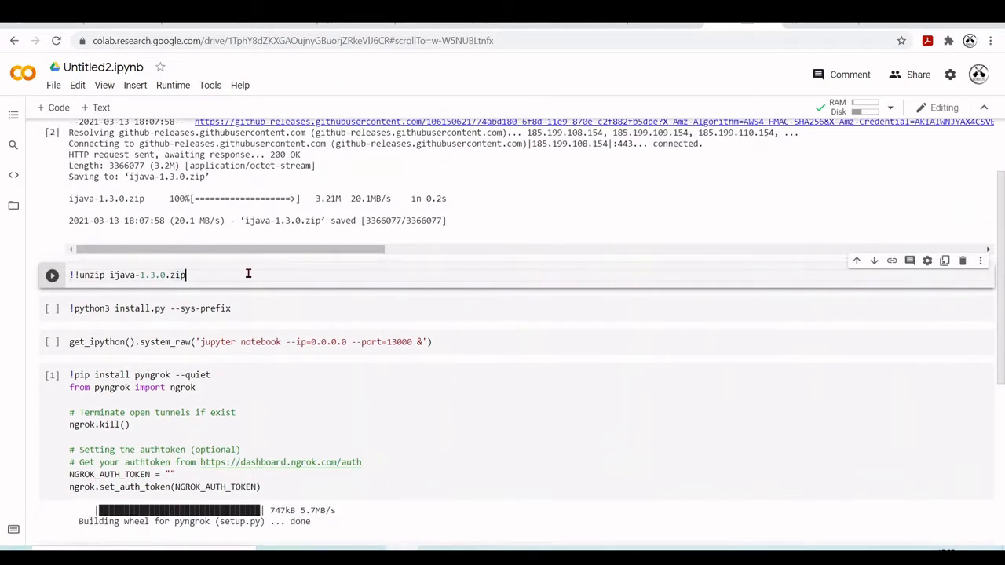
left_click(52, 275)
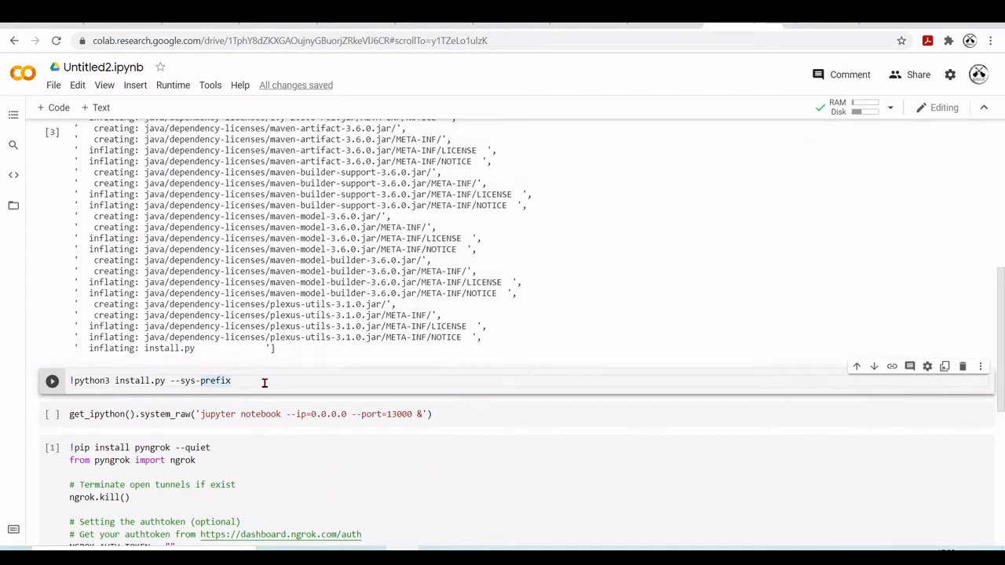
left_click(52, 380)
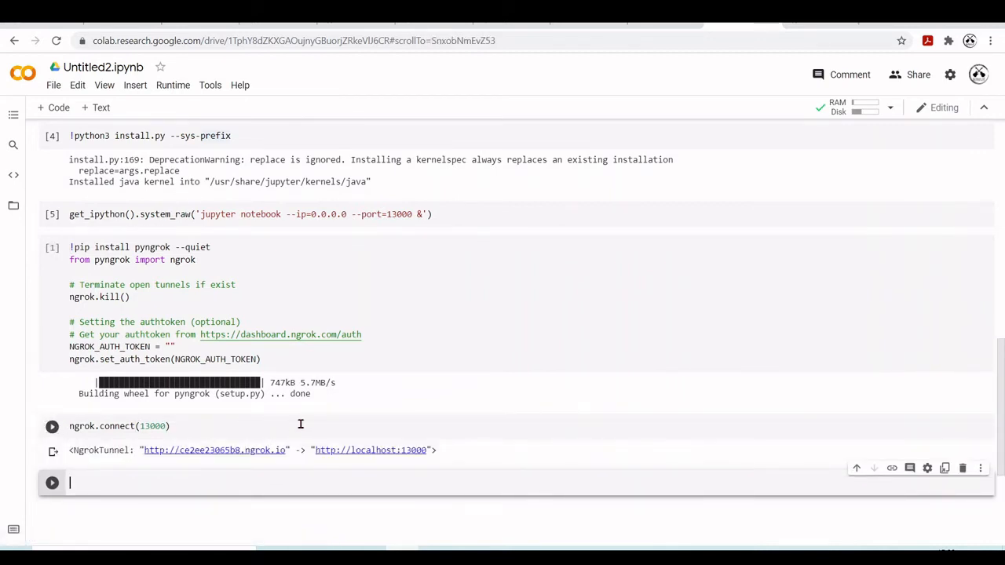
left_click(214, 449)
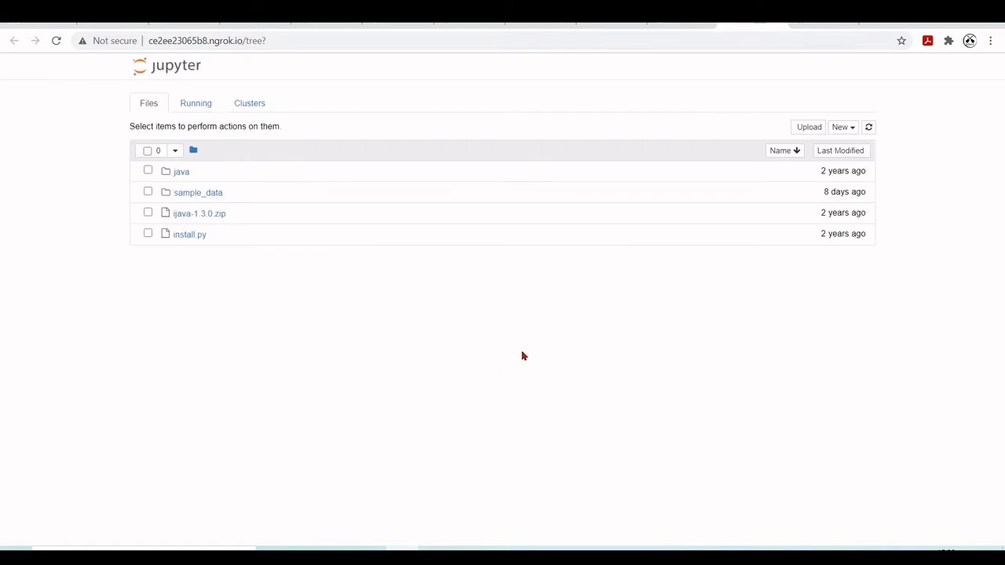
Open the New dropdown to check that a Java notebook option is listed.
left_click(841, 127)
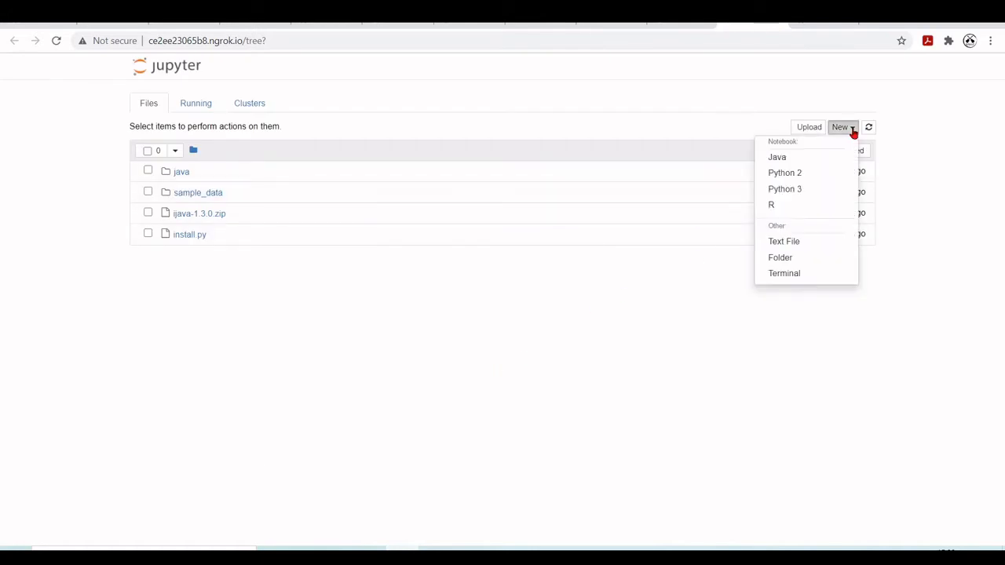
mouse_move(790, 157)
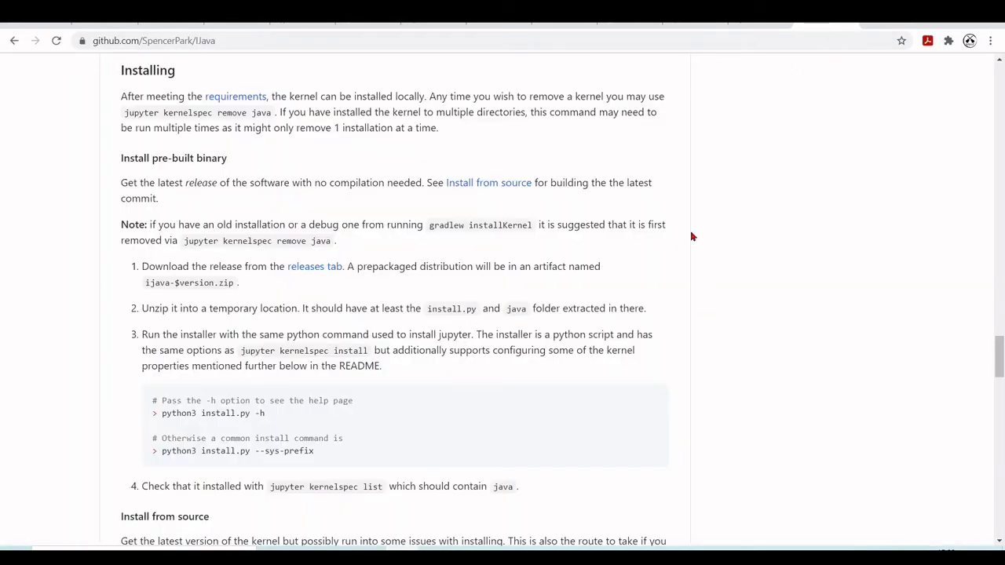
Scroll through the GitHub IJava repository page.
scroll("down", 3)
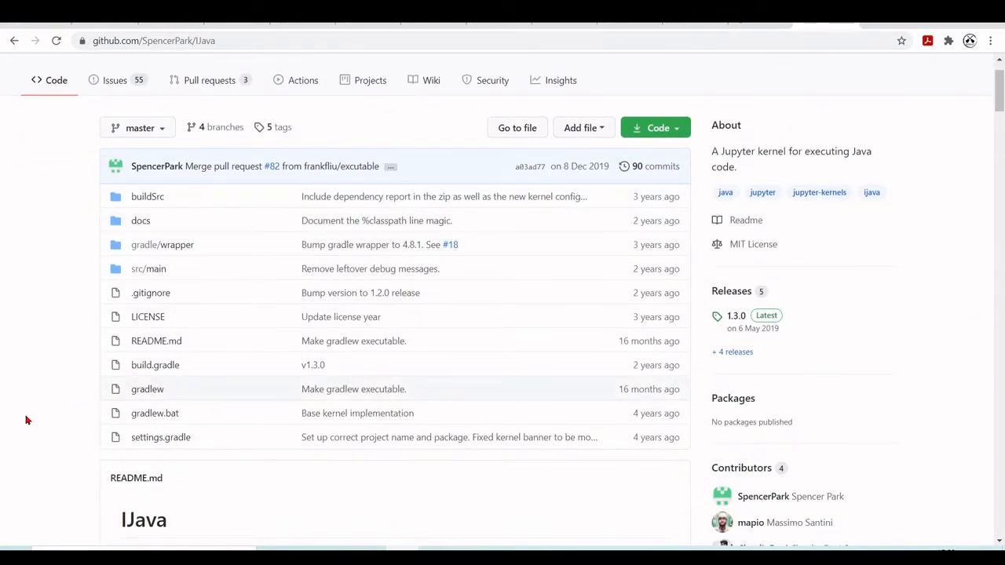
scroll("down", 3)
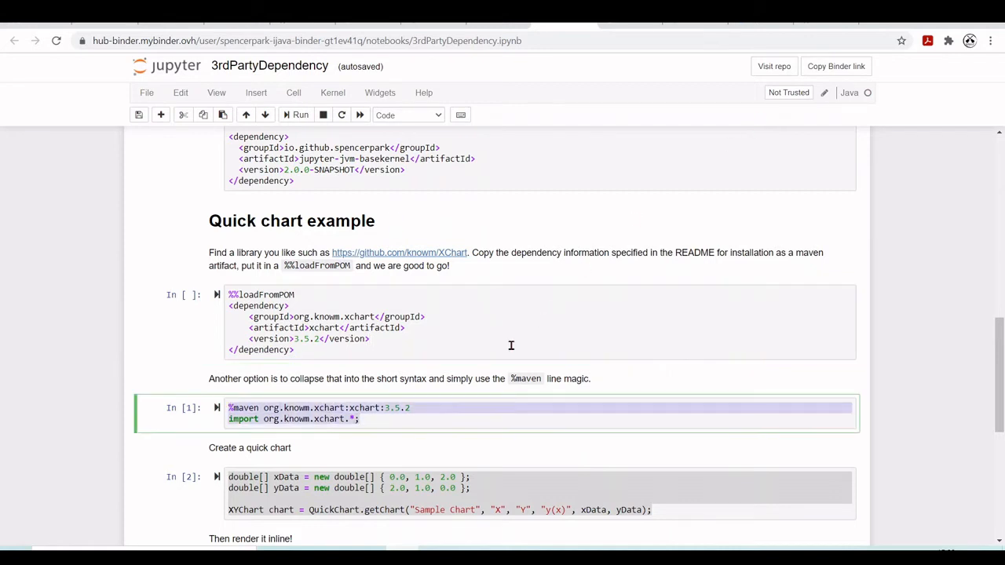
mouse_move(825, 329)
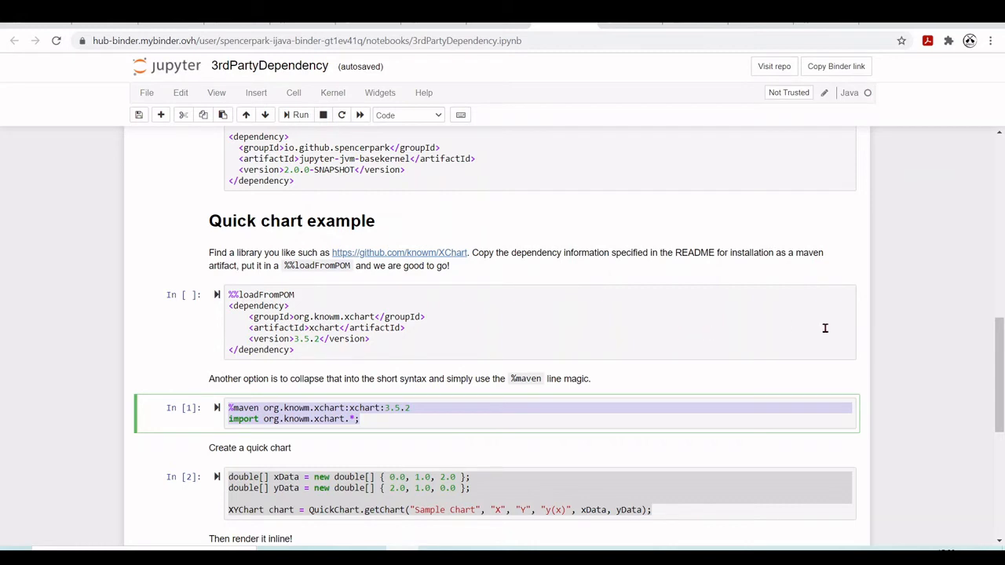
mouse_move(845, 327)
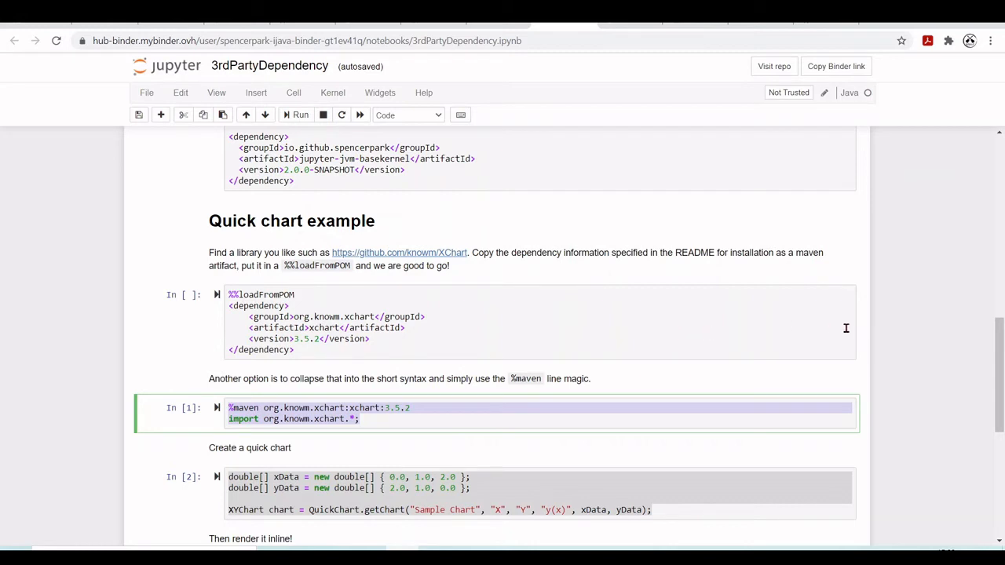
mouse_move(780, 143)
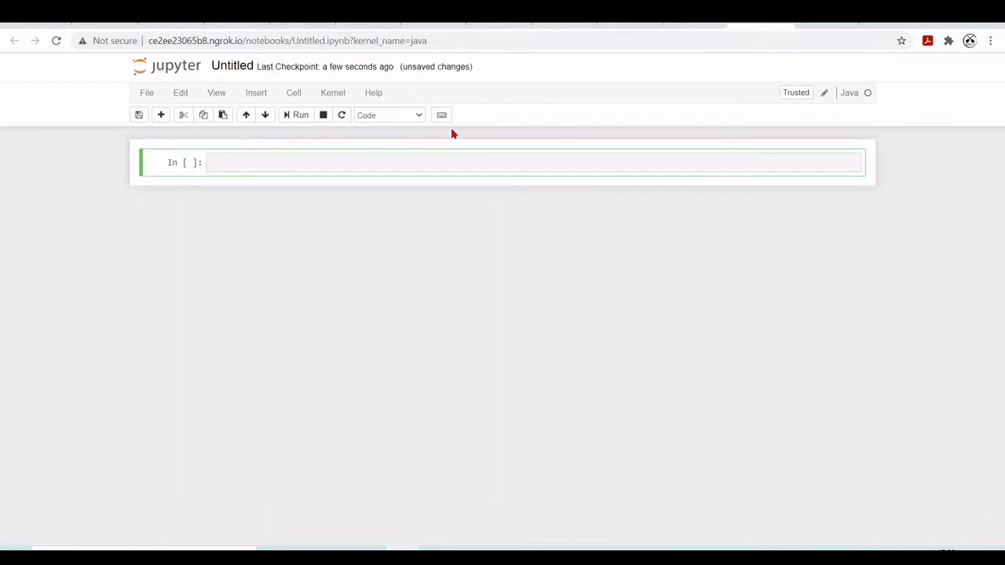
Add the %maven org.knowm.xchart:xchart:3.5.2 import and run the chart data cell.
type("%maven org.knowm.xchart:xchart:3.5.2")
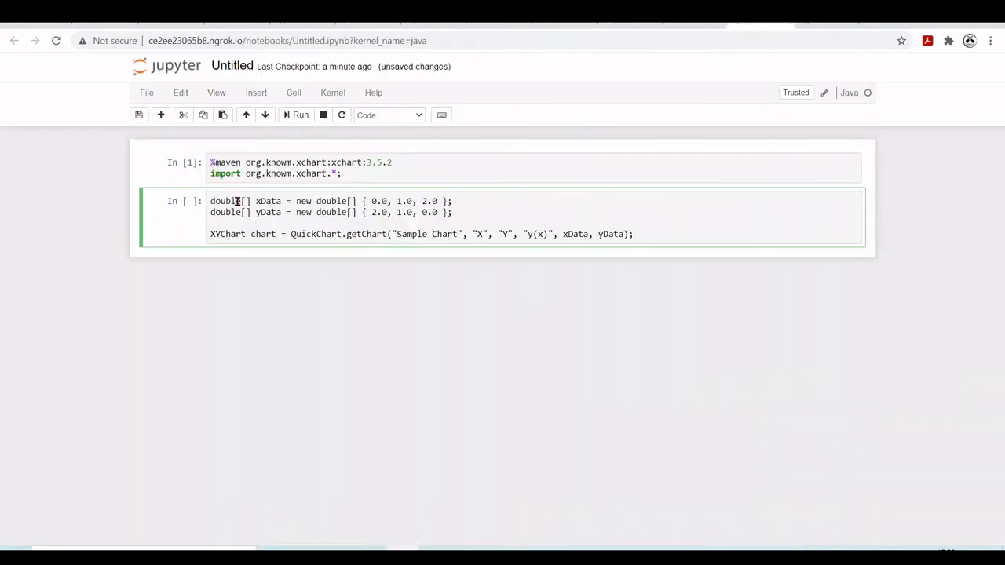
left_click(294, 114)
type("BitmapEncoder.getBufferedImage(chart);")
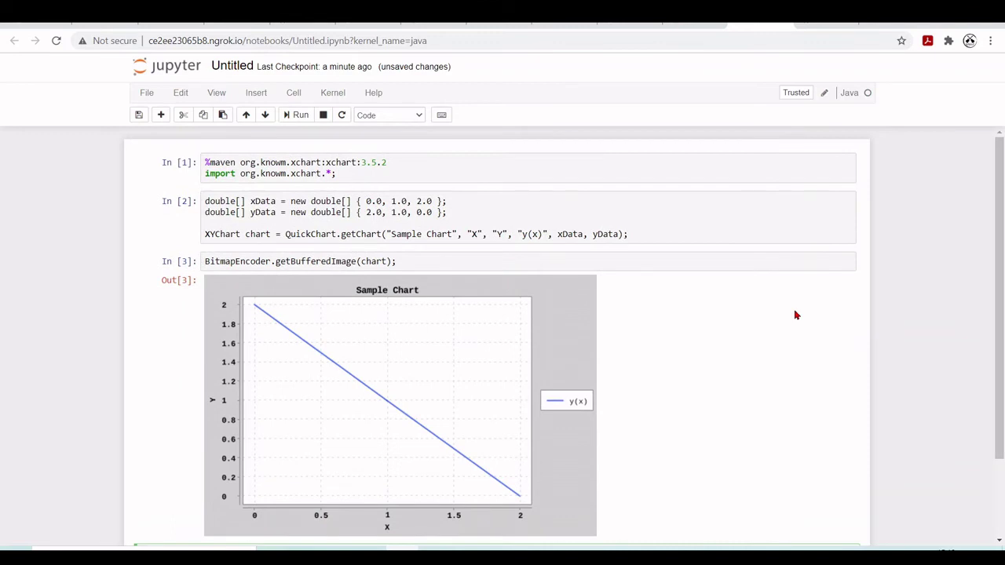
mouse_move(774, 293)
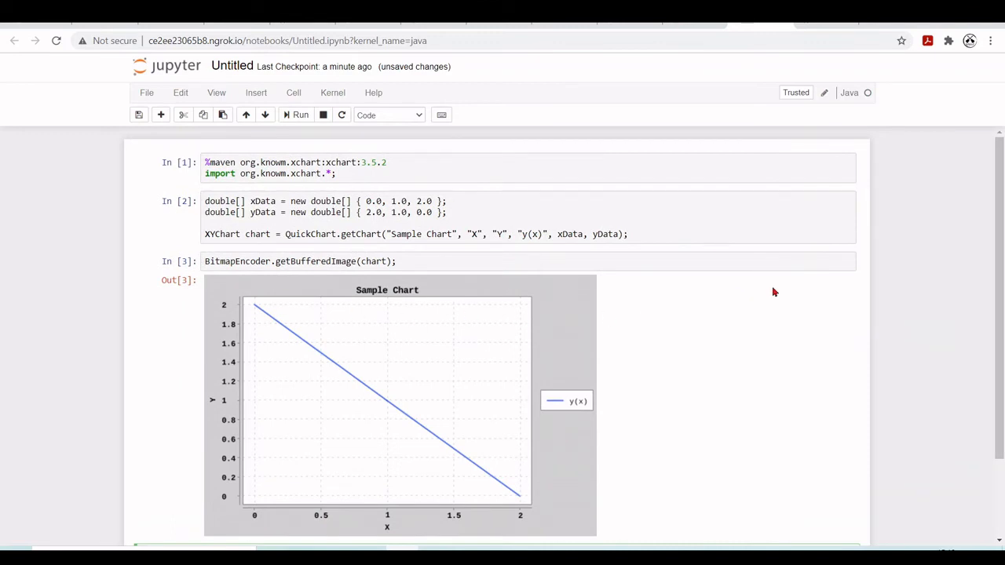